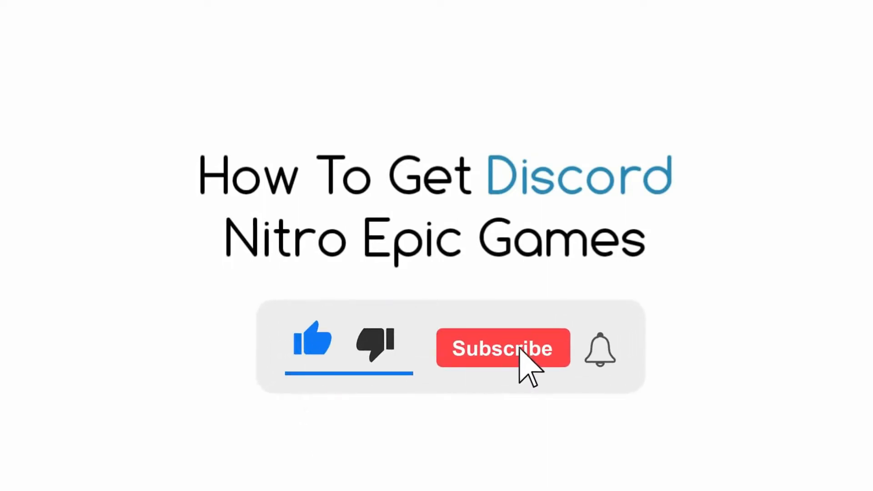
Start claiming the free Discord Nitro add-on from its Epic Games Store page via GET
left_click(502, 347)
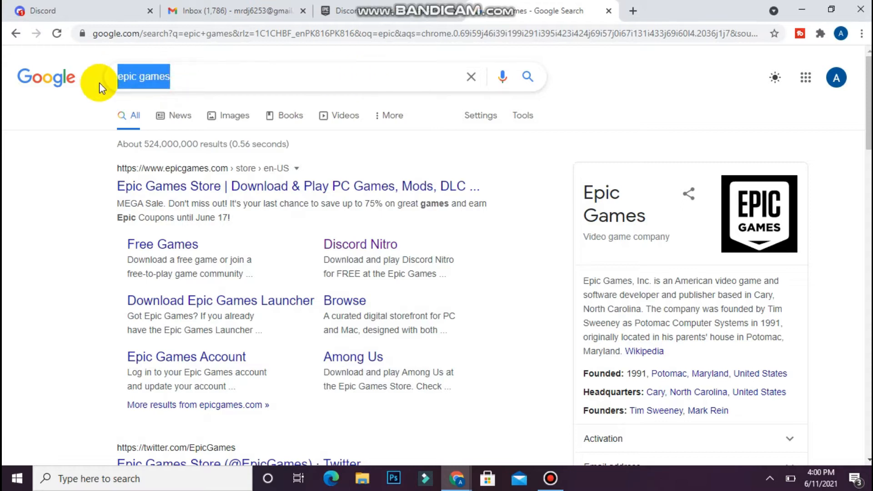
mouse_move(207, 293)
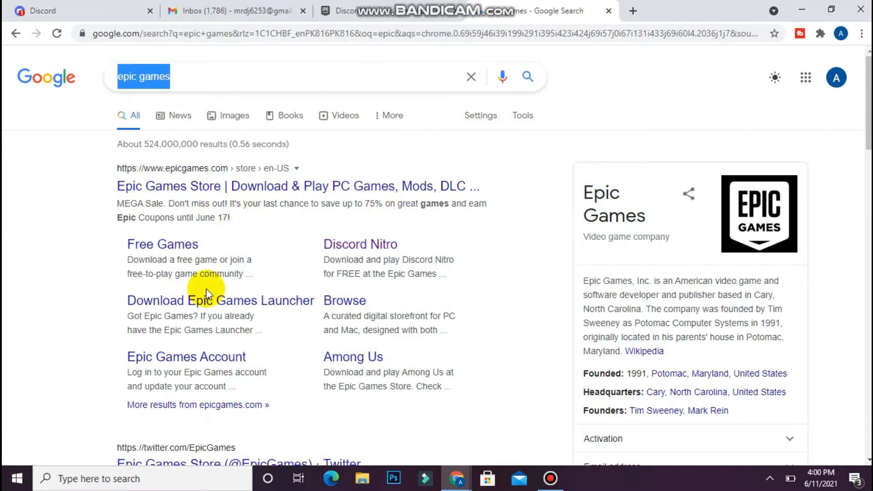
mouse_move(505, 355)
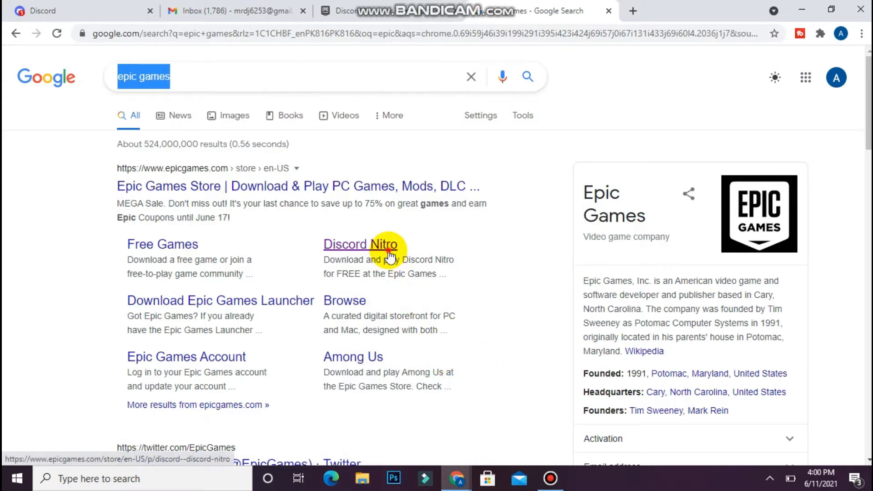
left_click(360, 244)
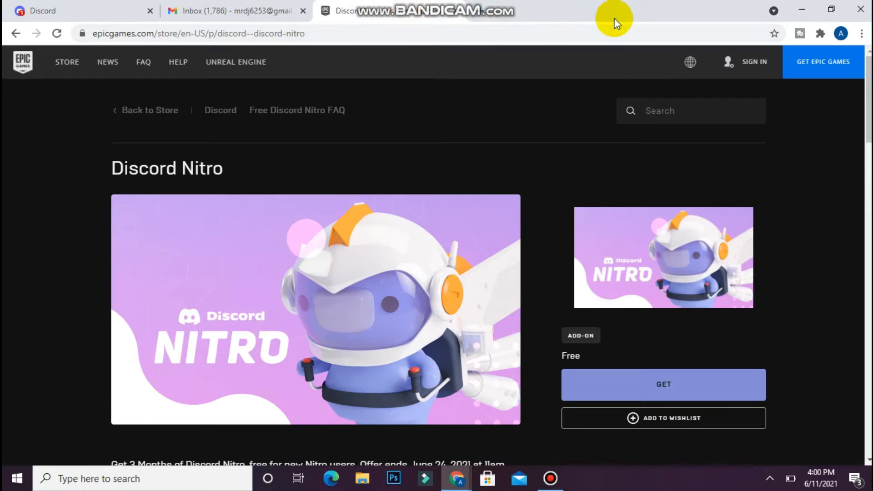
mouse_move(653, 187)
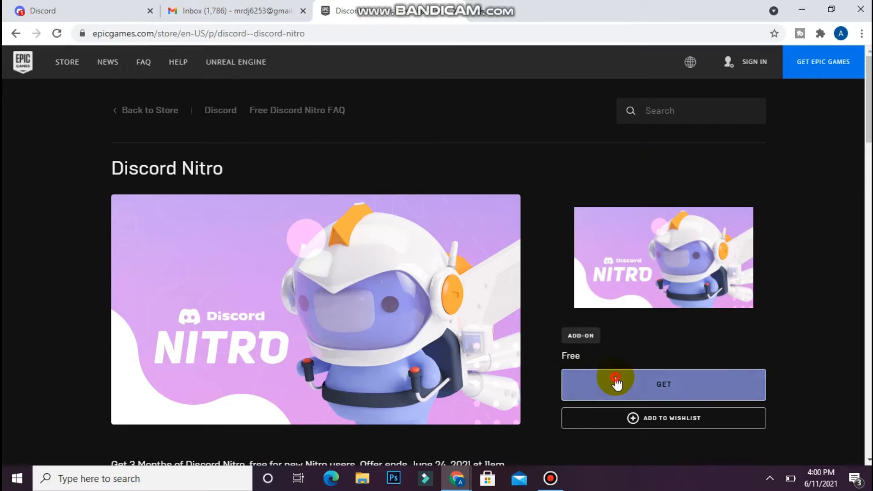
left_click(662, 384)
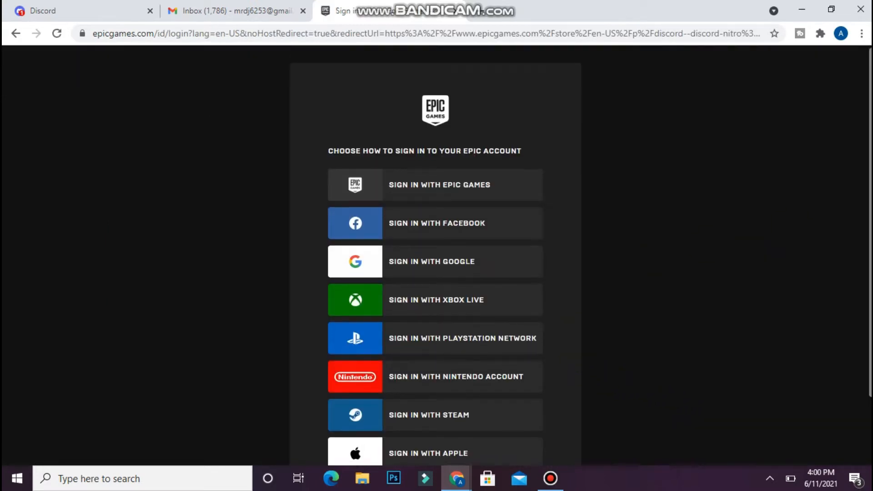
Sign in with Google and link a new Epic account with an untaken display name (dj432 then adding 09)
scroll("up", 3)
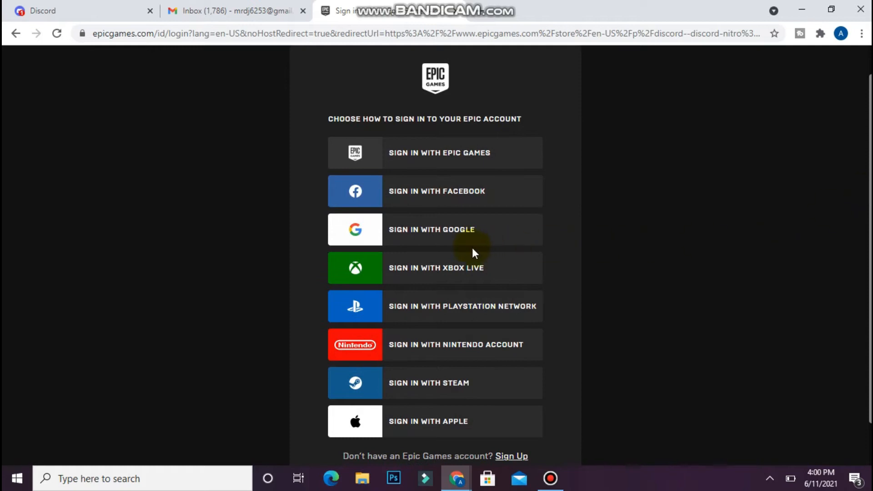
left_click(431, 229)
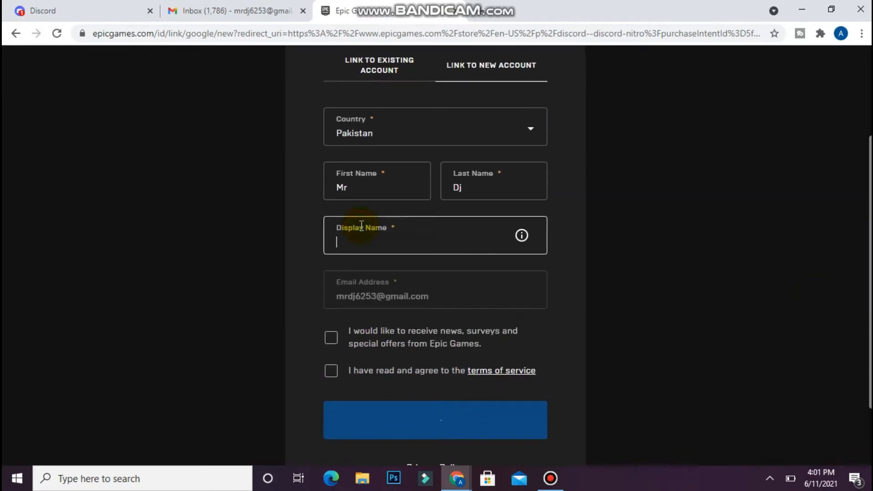
type("dj")
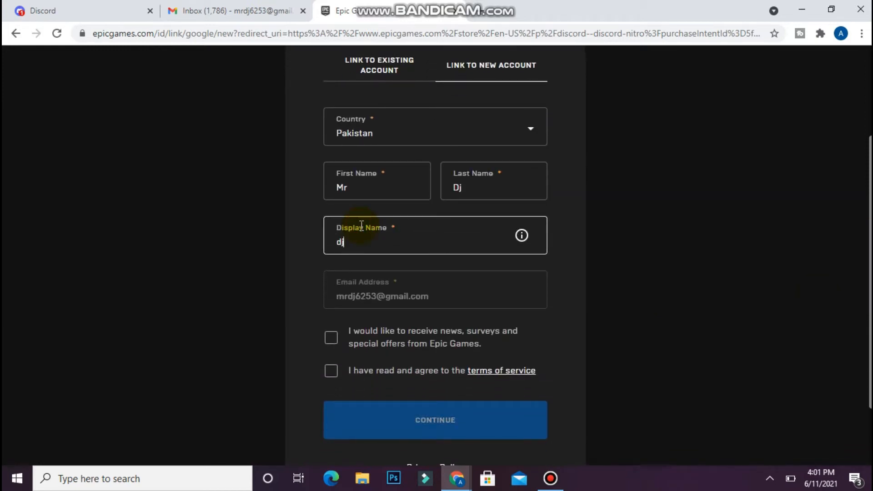
type("432")
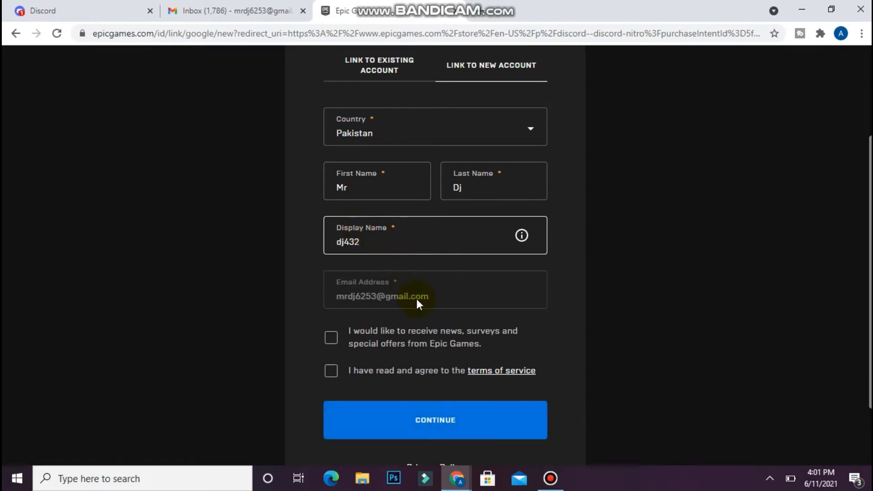
left_click(406, 242)
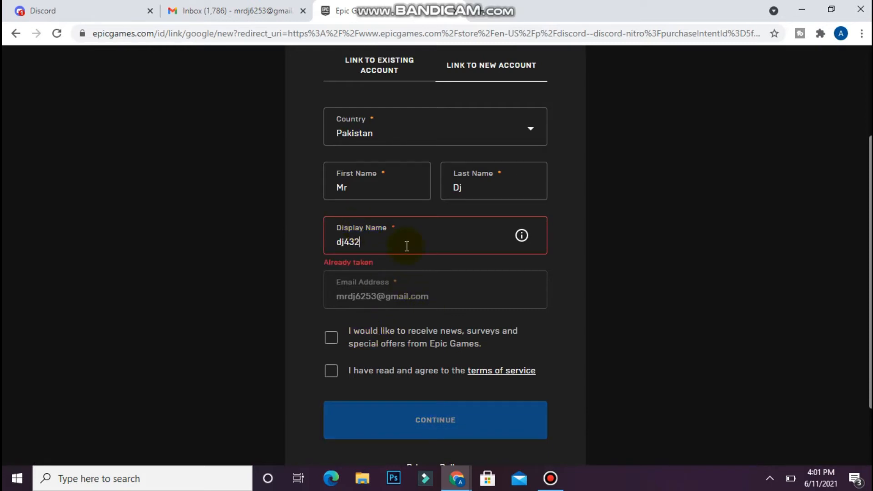
type("09")
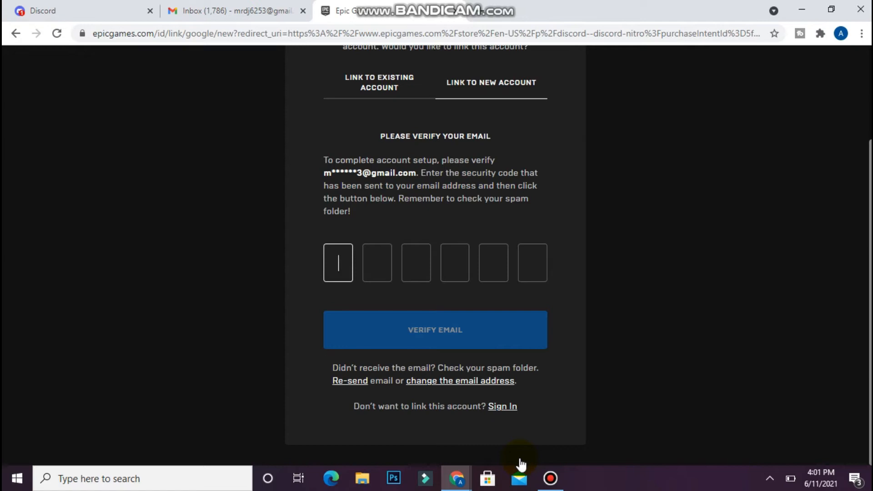
mouse_move(513, 463)
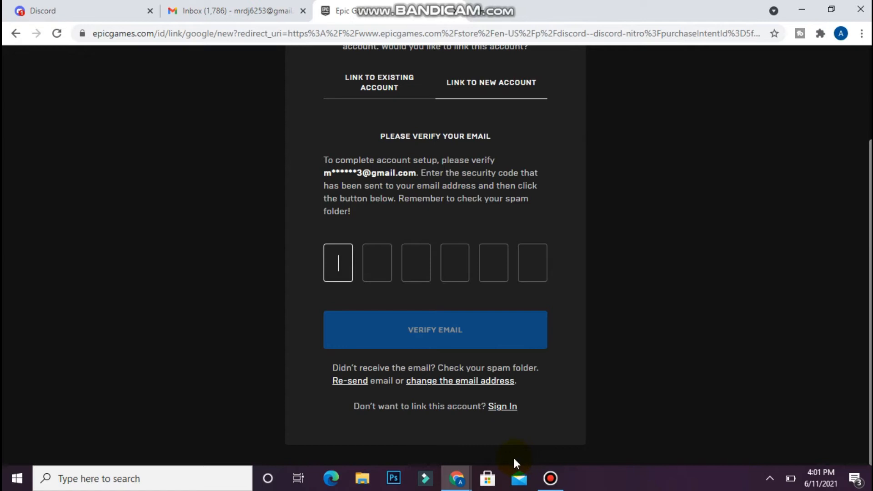
left_click(231, 11)
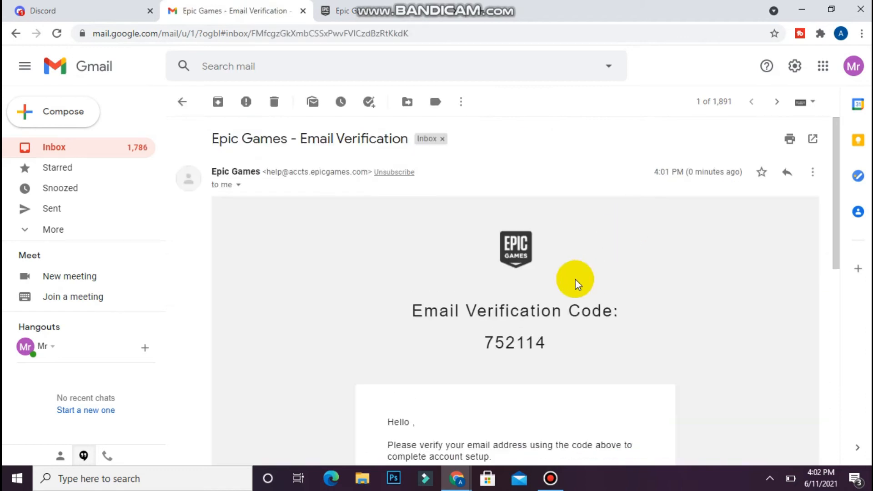
double_click(514, 343)
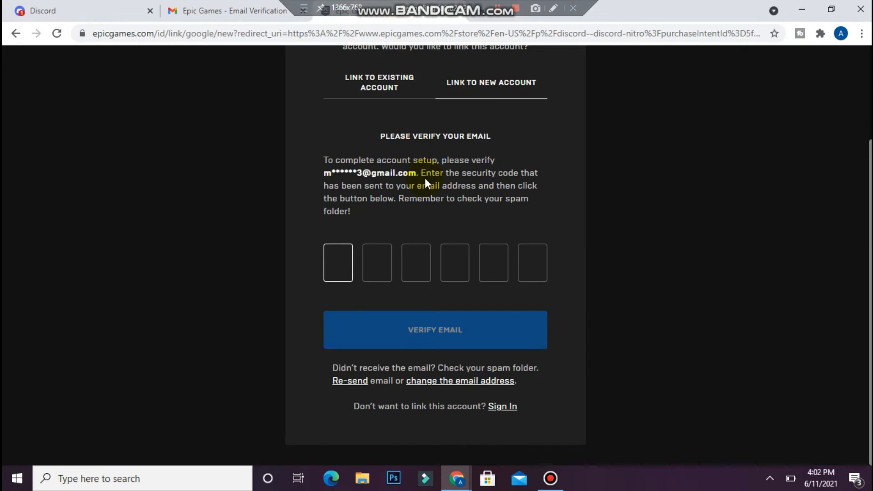
left_click(434, 329)
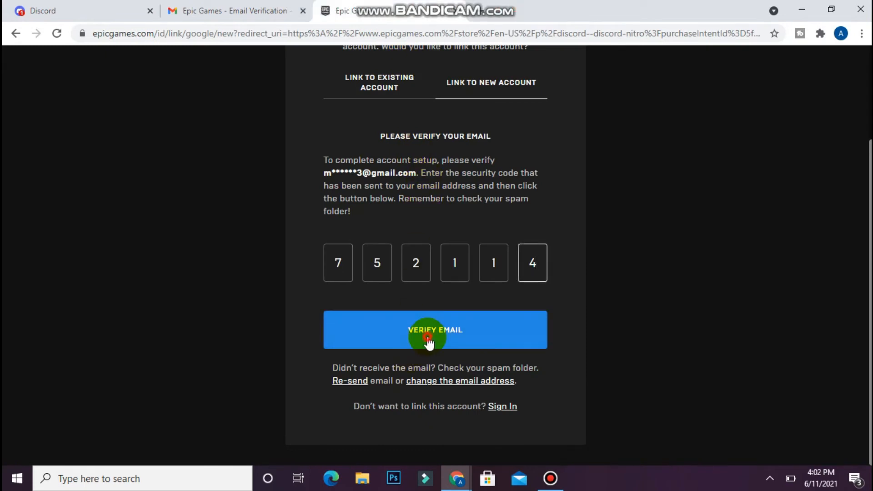
left_click(434, 329)
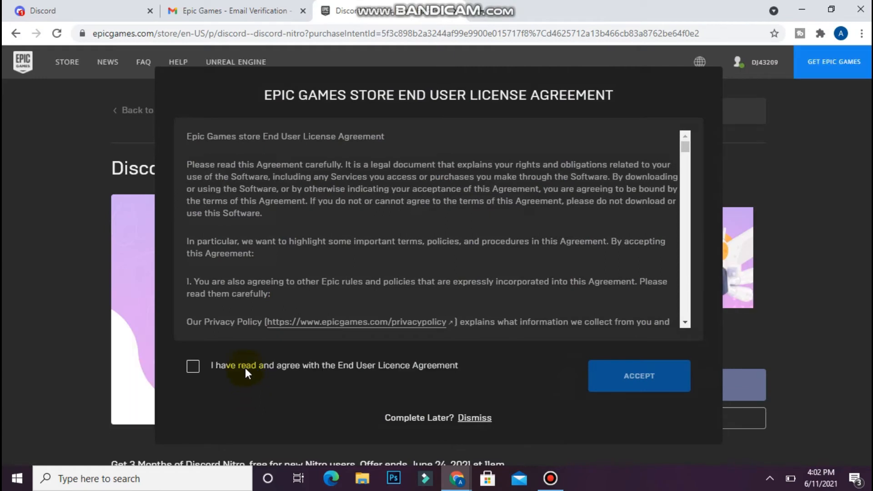
Agree to the Epic Games Store End User Licence Agreement and accept it
left_click(193, 365)
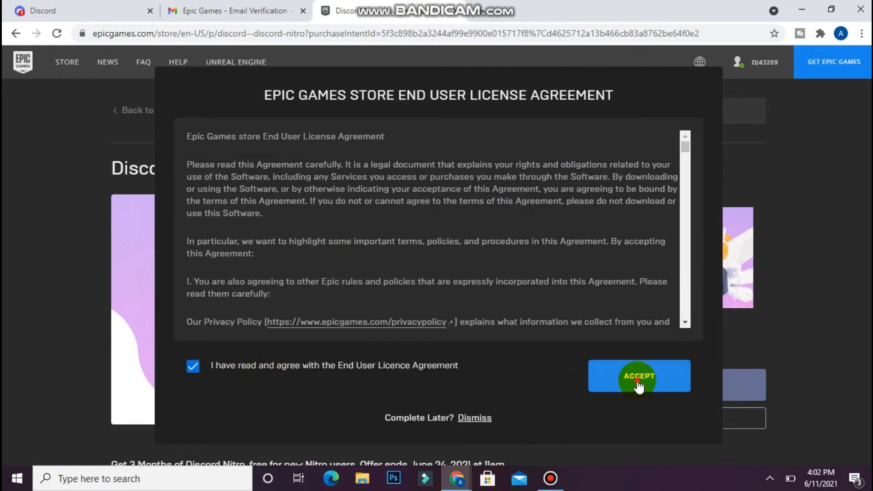
left_click(638, 375)
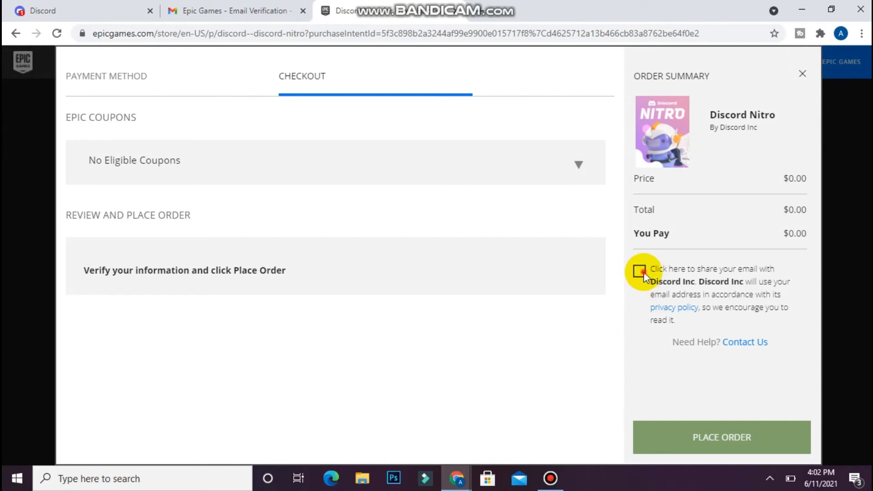
Agree to share the email with Discord Inc and place the $0.00 Discord Nitro order
left_click(639, 271)
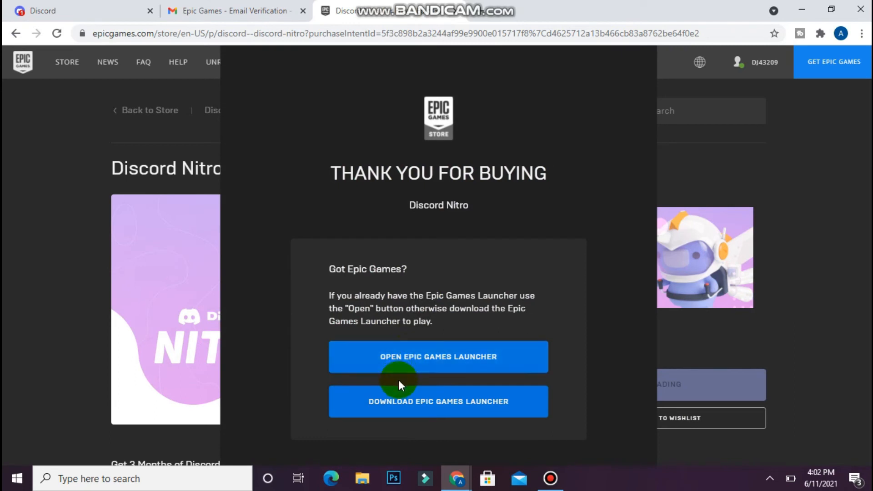
mouse_move(412, 368)
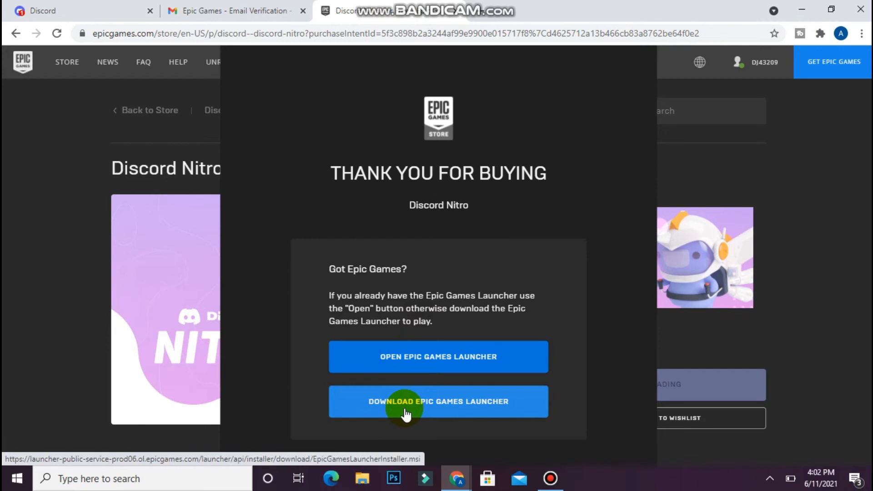
Download the Epic Games Launcher, then begin a Nitro subscription on Discord's Nitro page
left_click(83, 10)
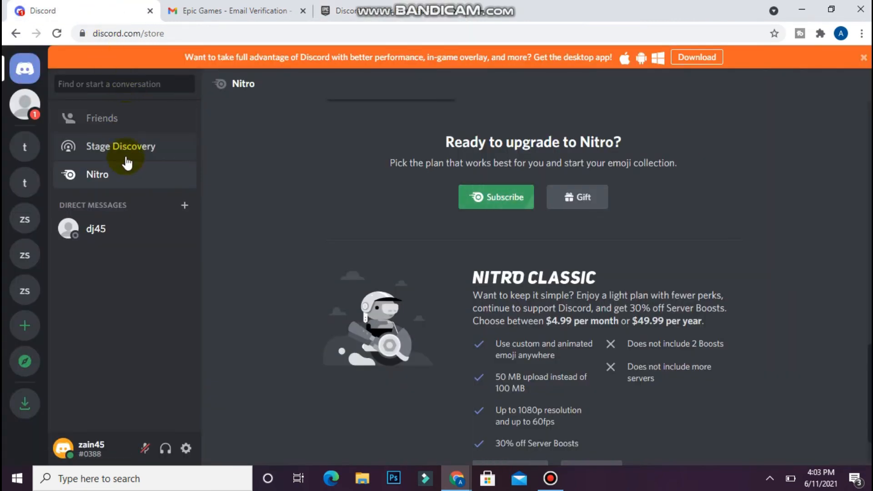
mouse_move(386, 287)
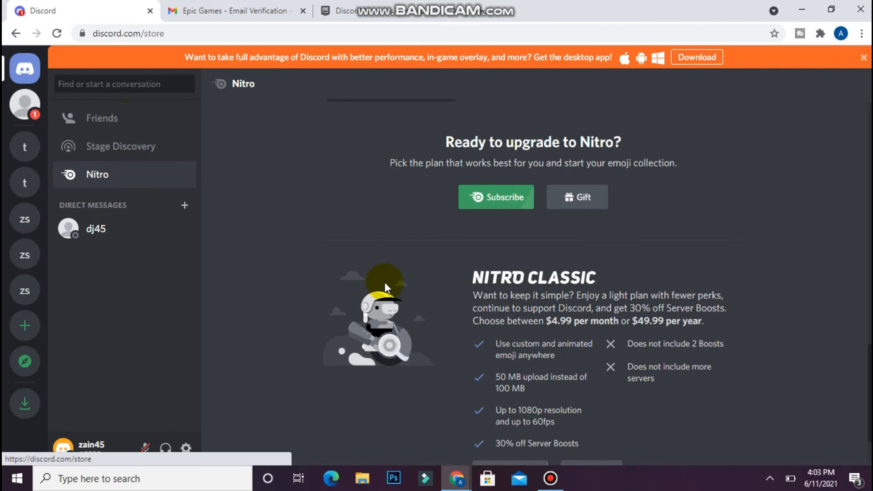
left_click(496, 198)
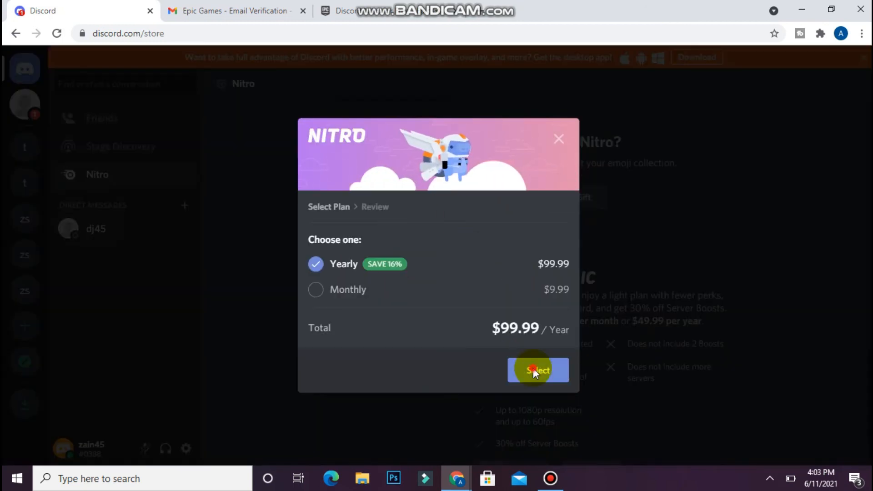
Choose the yearly $99.99 Nitro plan and select credit card as the payment method
left_click(537, 370)
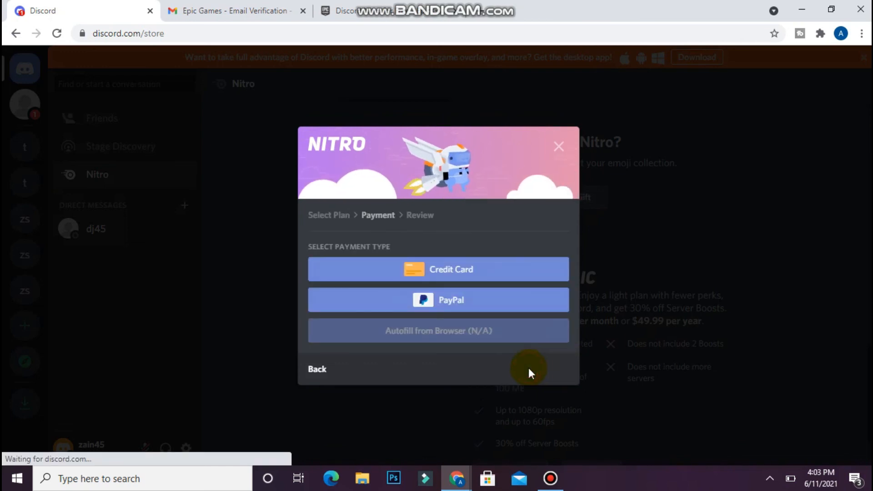
left_click(438, 269)
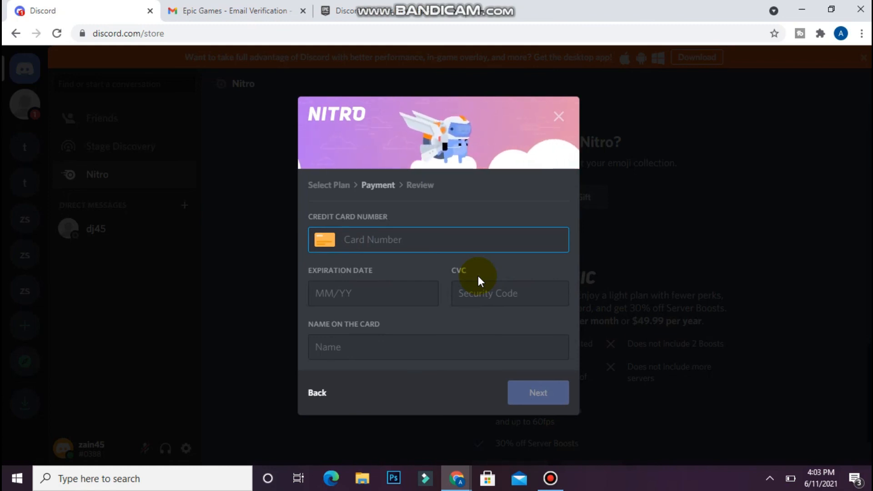
mouse_move(366, 223)
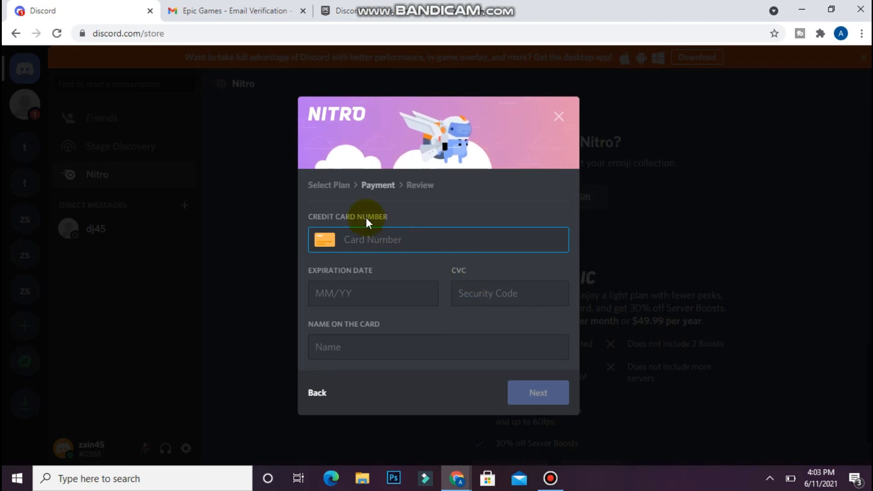
mouse_move(288, 108)
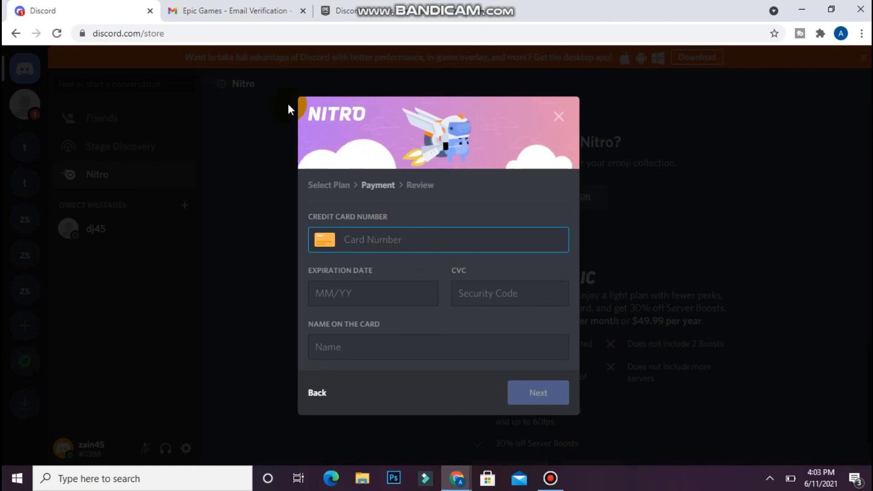